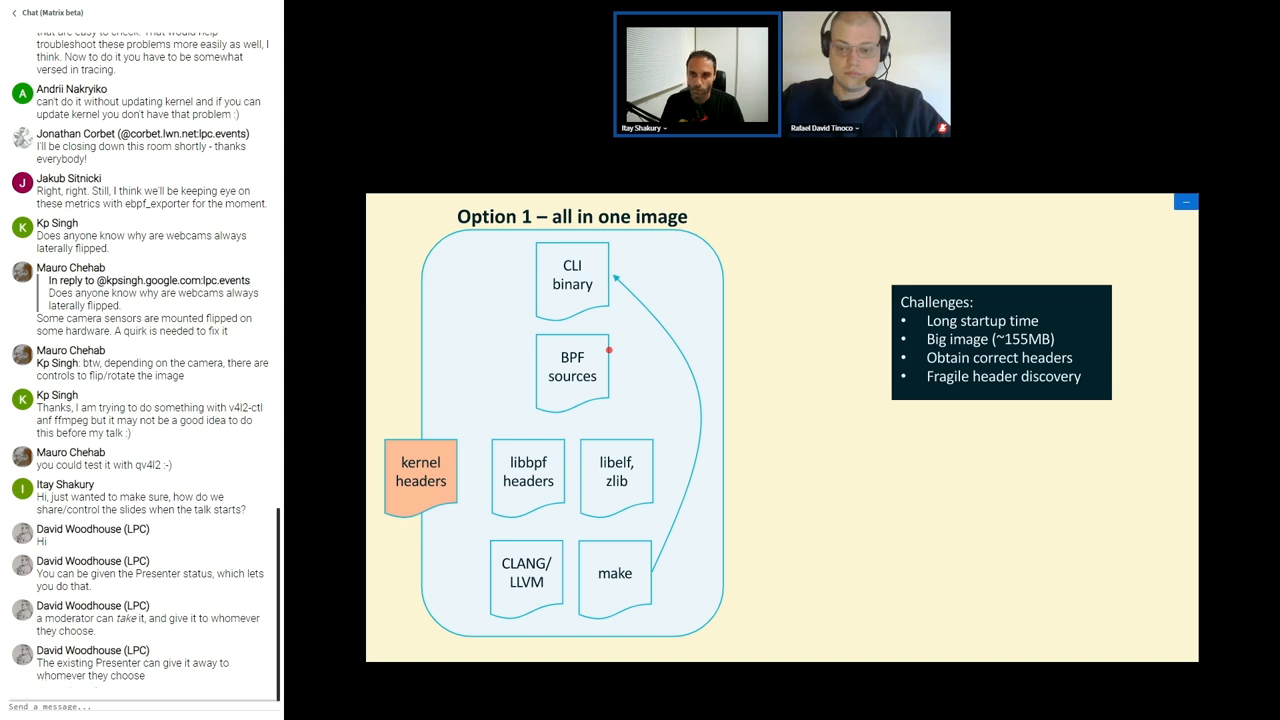
- Advance from the 'Option 1 – all in one image' slide to Option 2, pre-compiling BPF objects
scroll(down, 3)
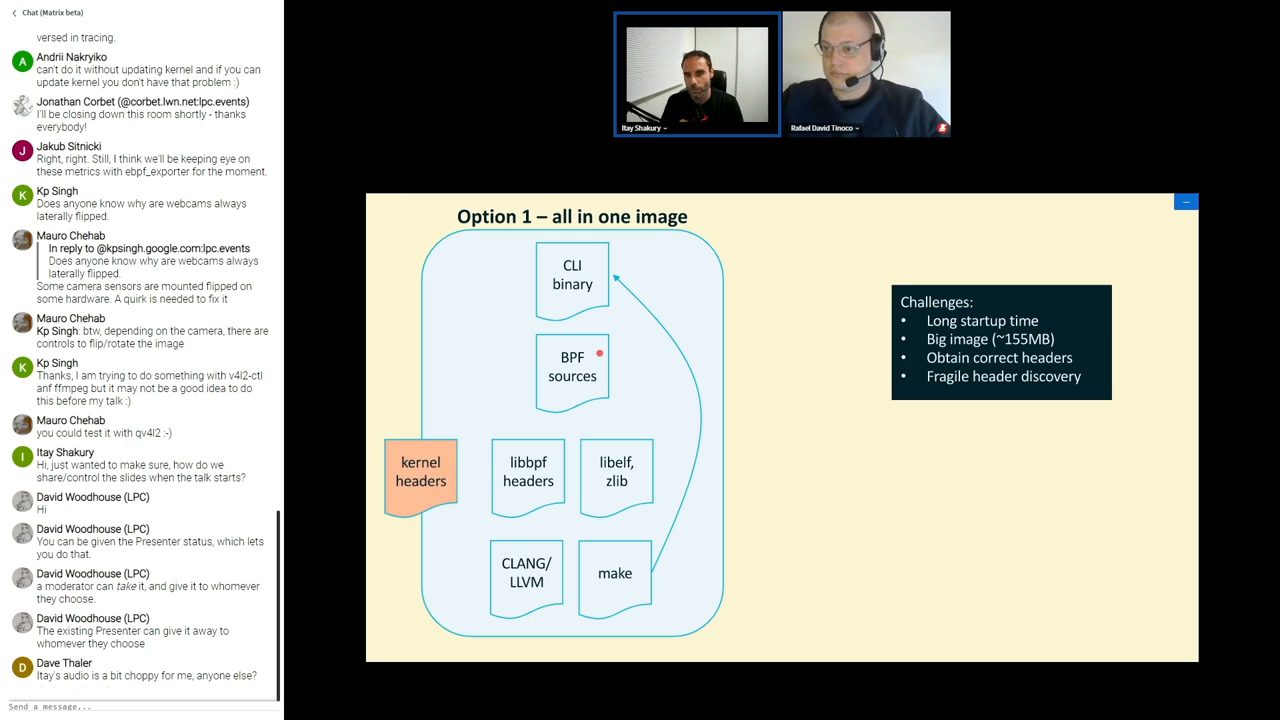
scroll(down, 3)
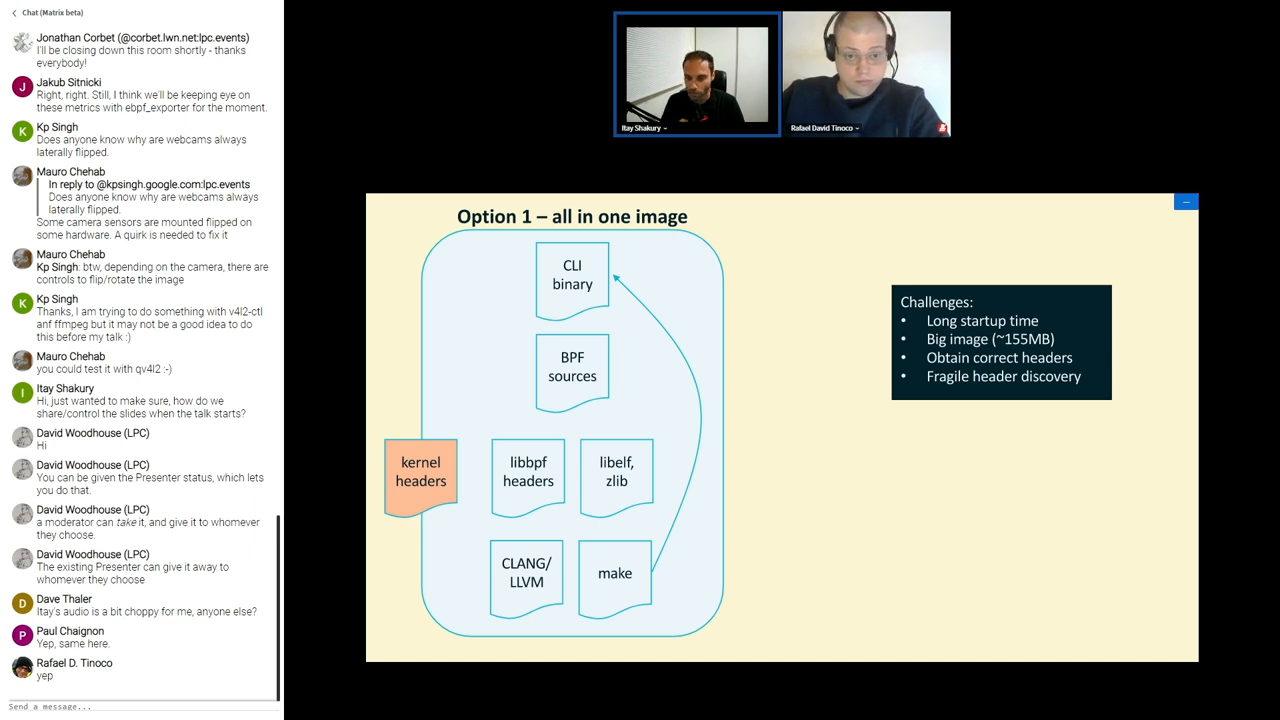
key(Right)
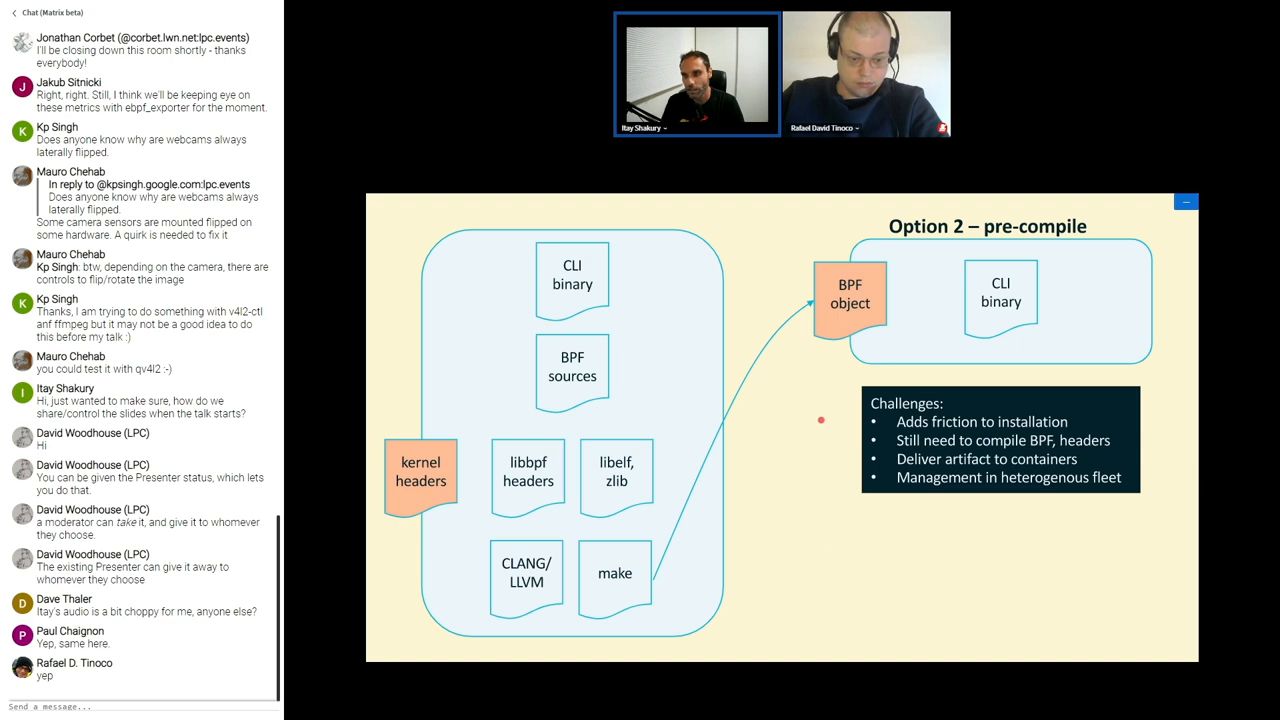
mouse_move(1038, 330)
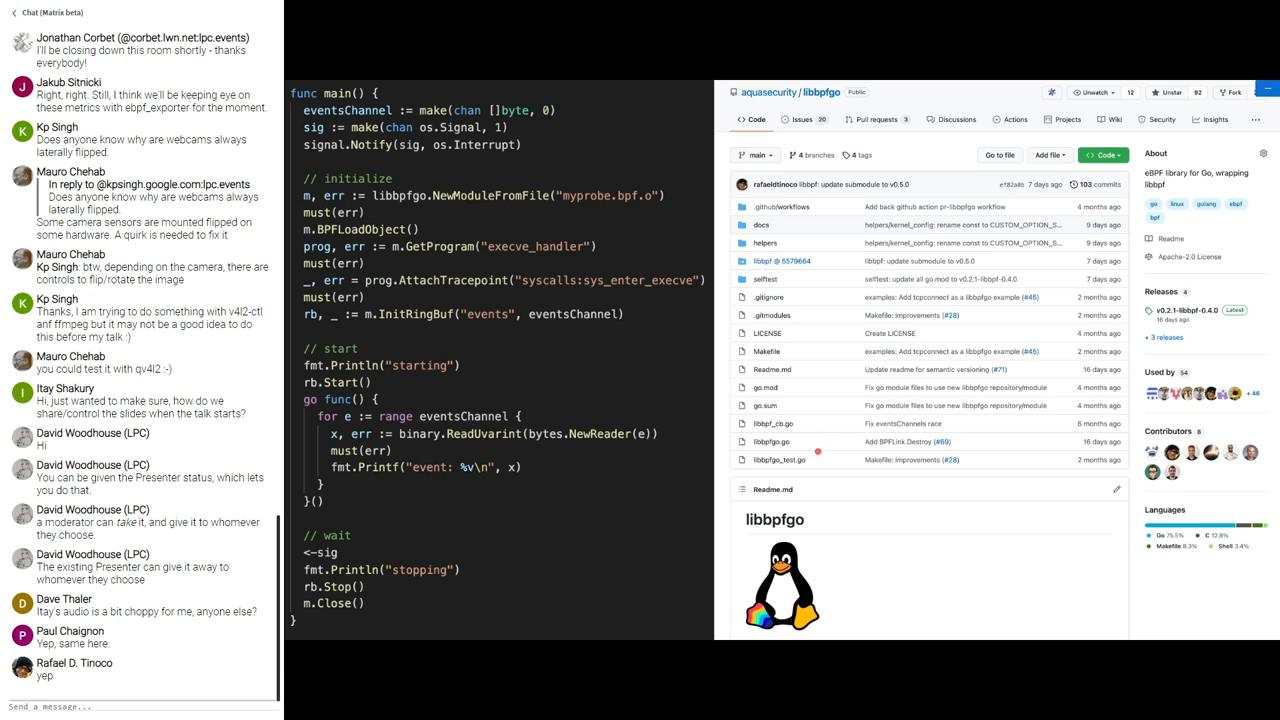
mouse_move(892, 460)
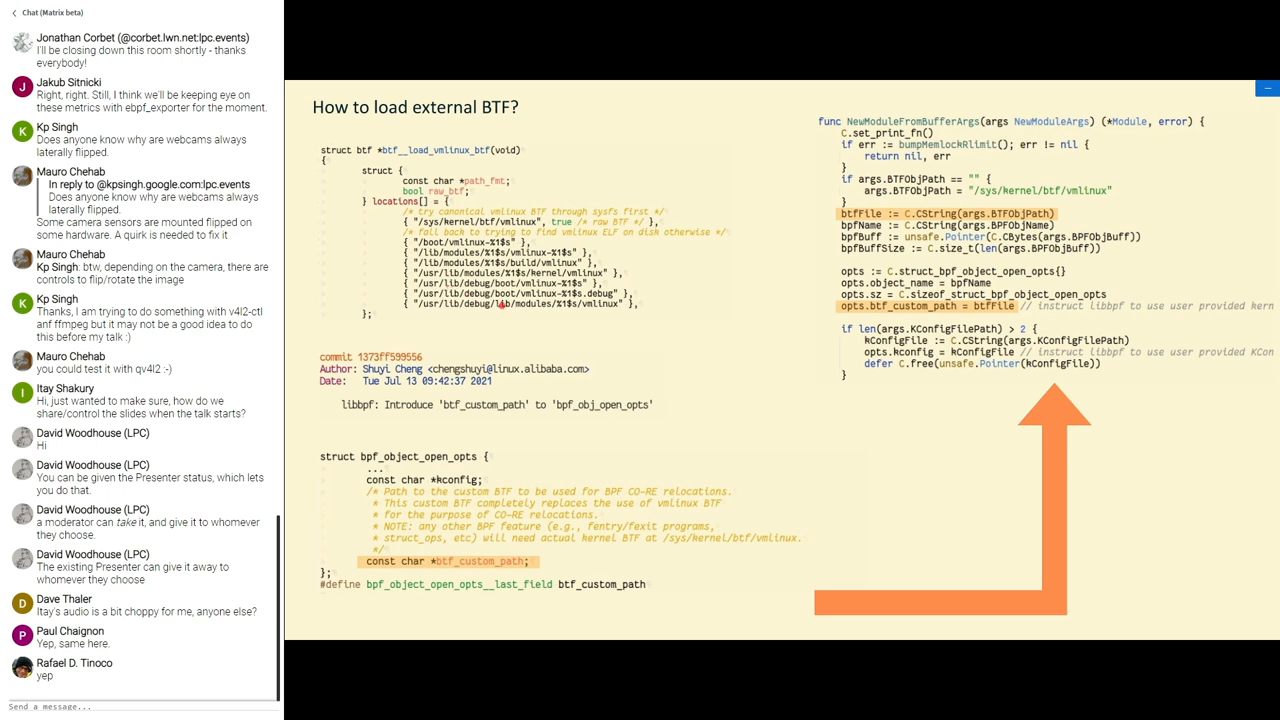
mouse_move(544, 316)
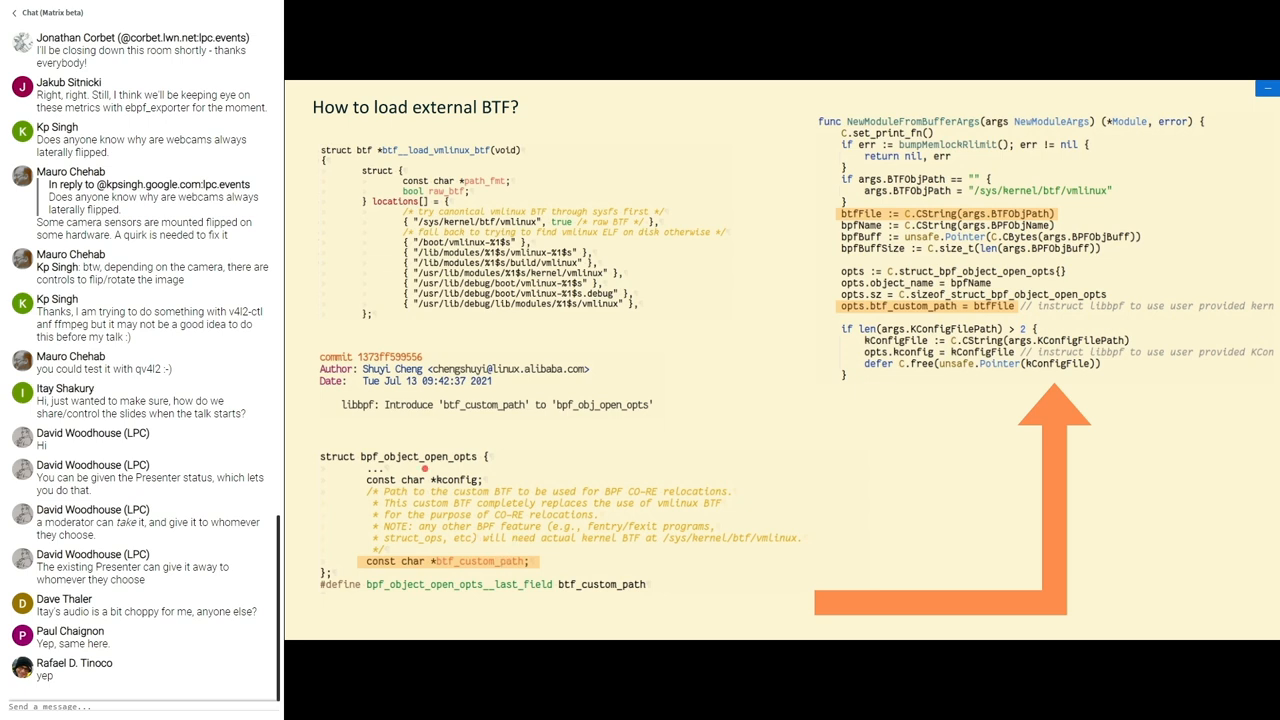
mouse_move(448, 464)
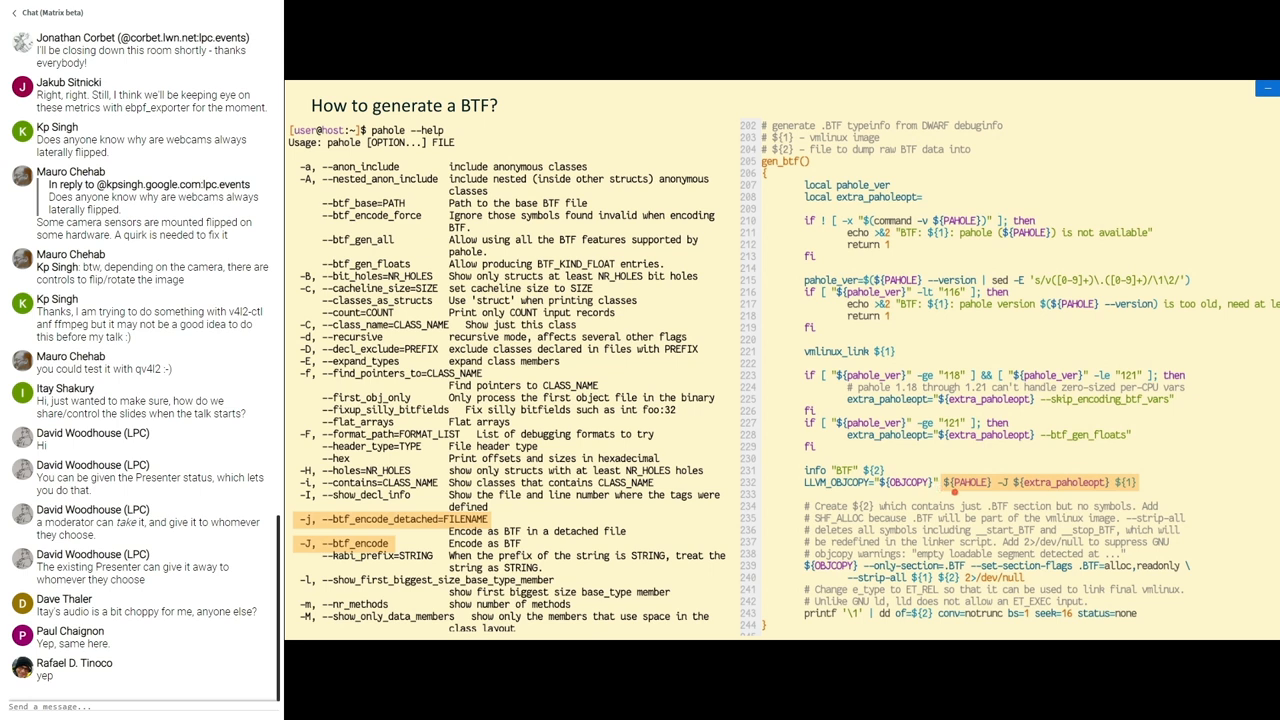
mouse_move(572, 520)
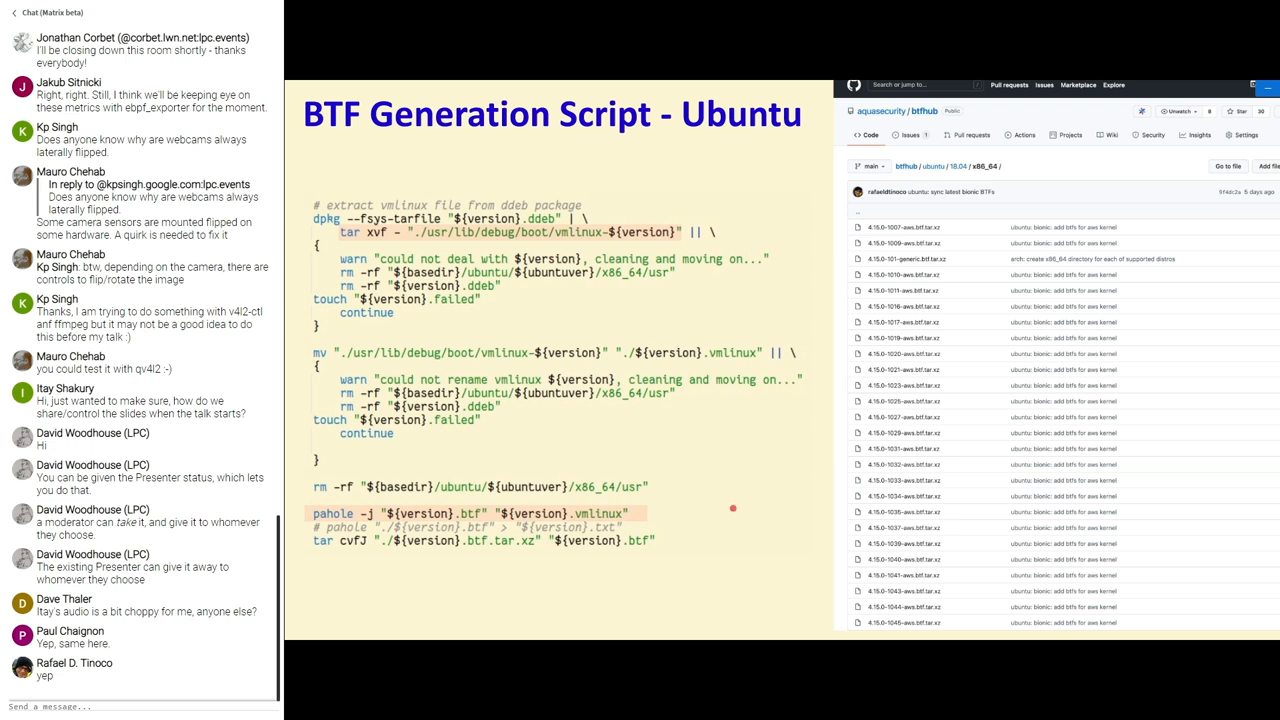
mouse_move(760, 522)
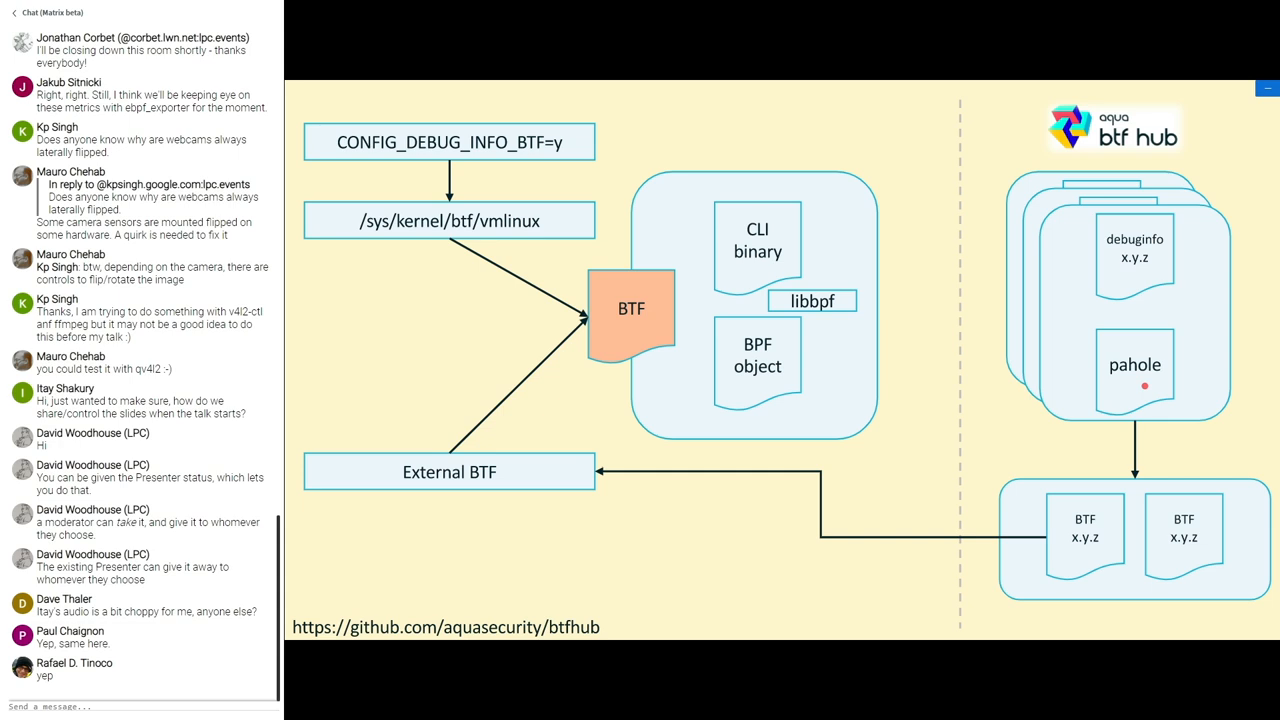
mouse_move(1126, 584)
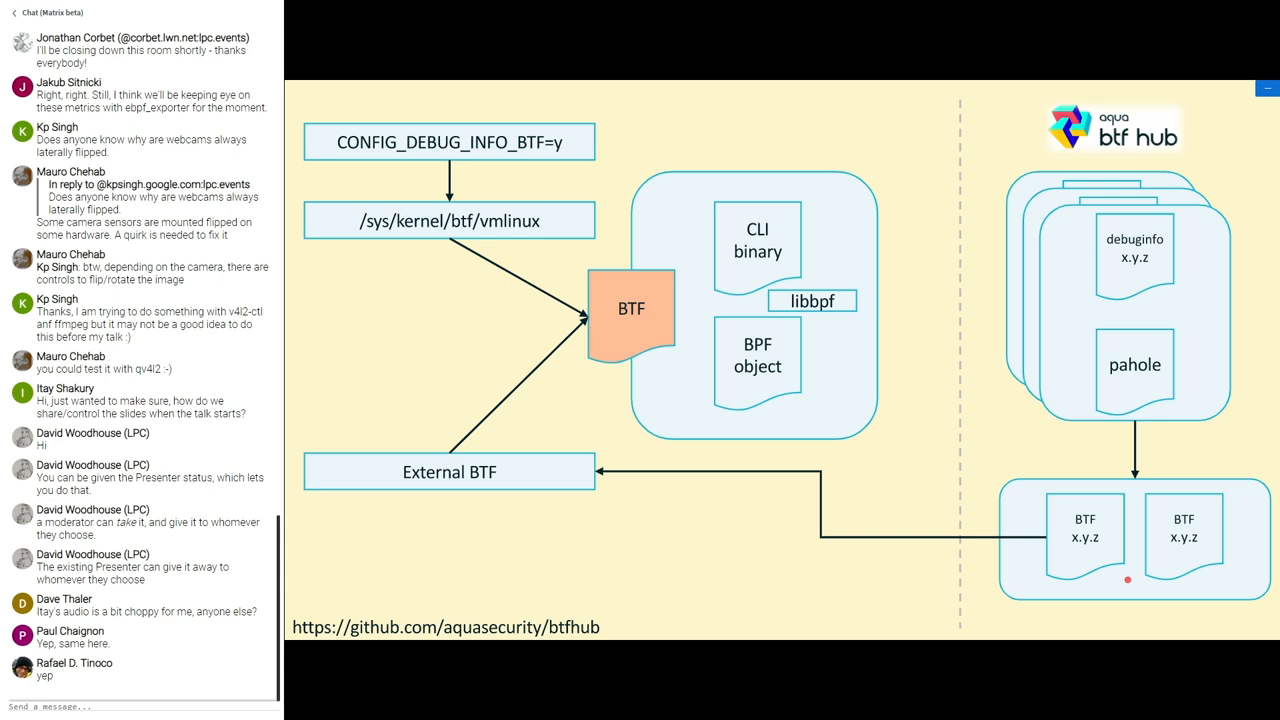
scroll(down, 3)
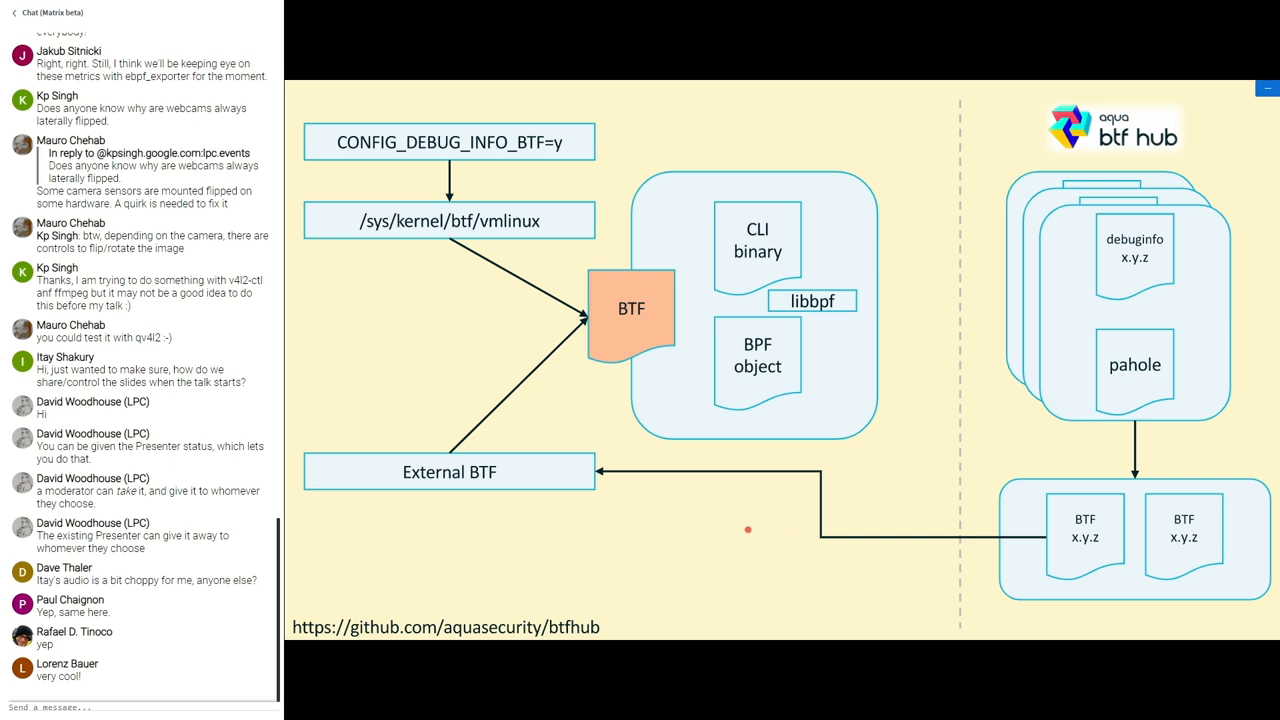
mouse_move(588, 496)
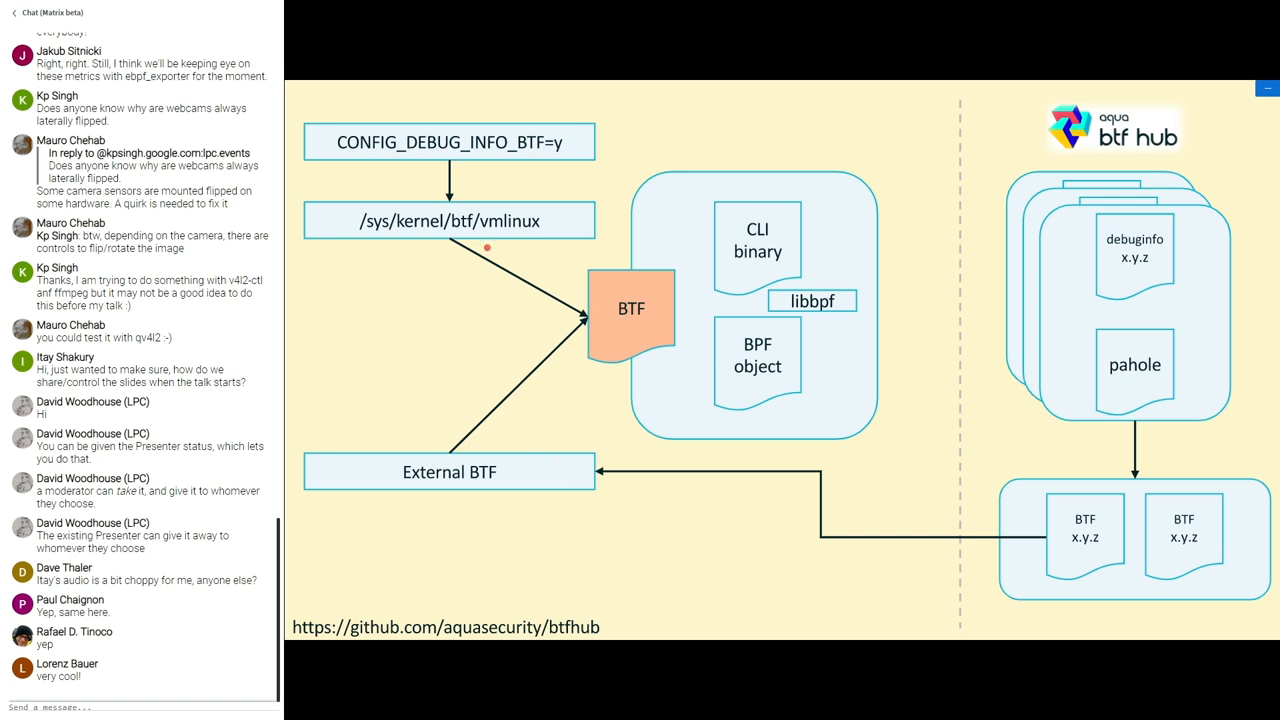
mouse_move(500, 462)
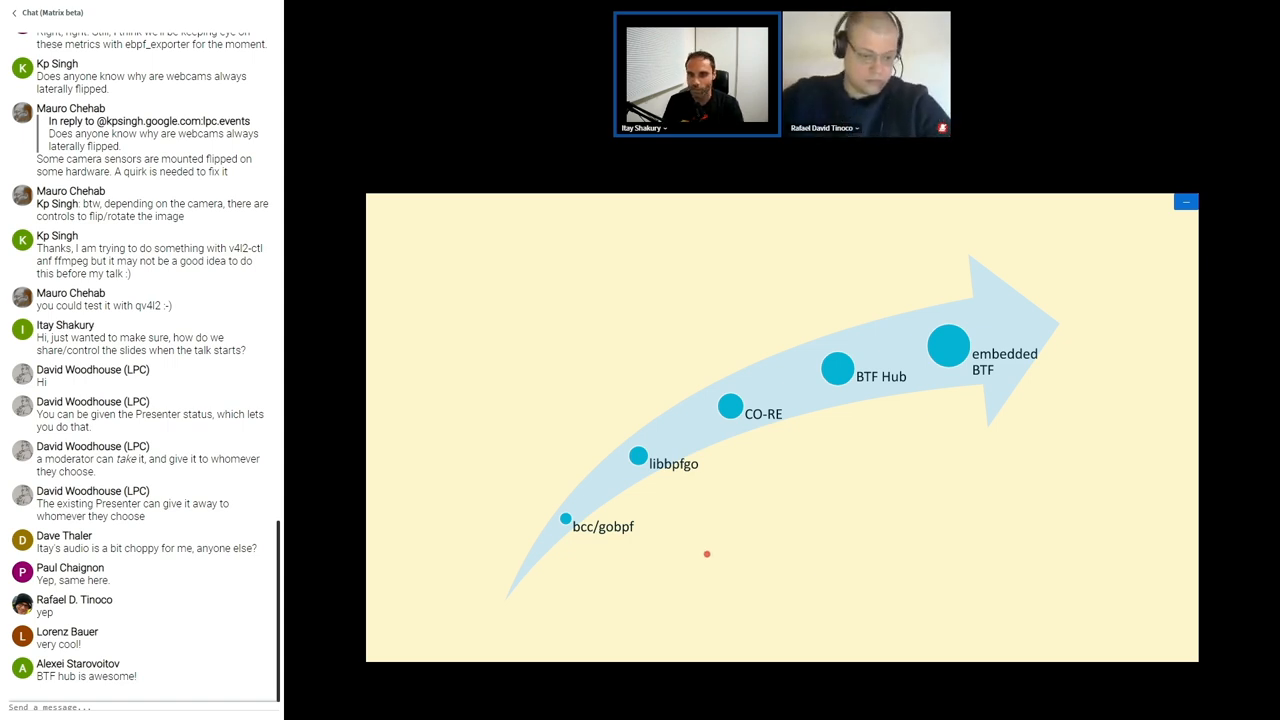
mouse_move(732, 562)
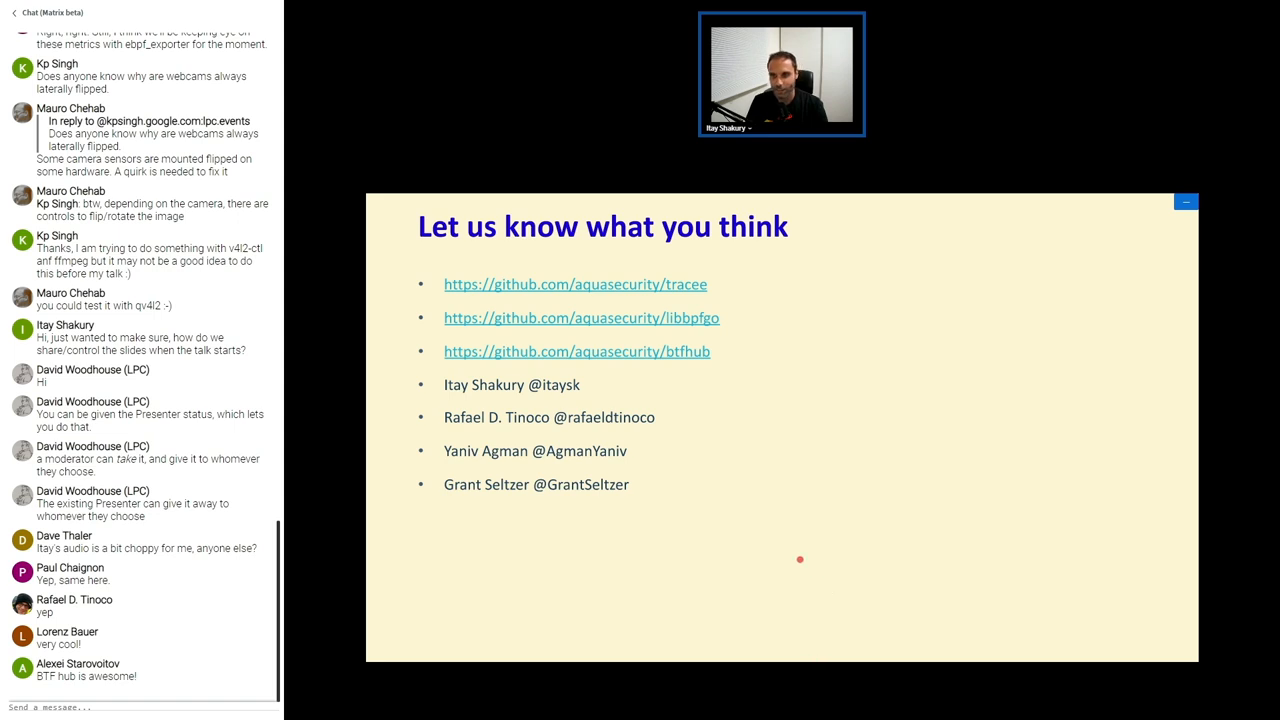
mouse_move(776, 496)
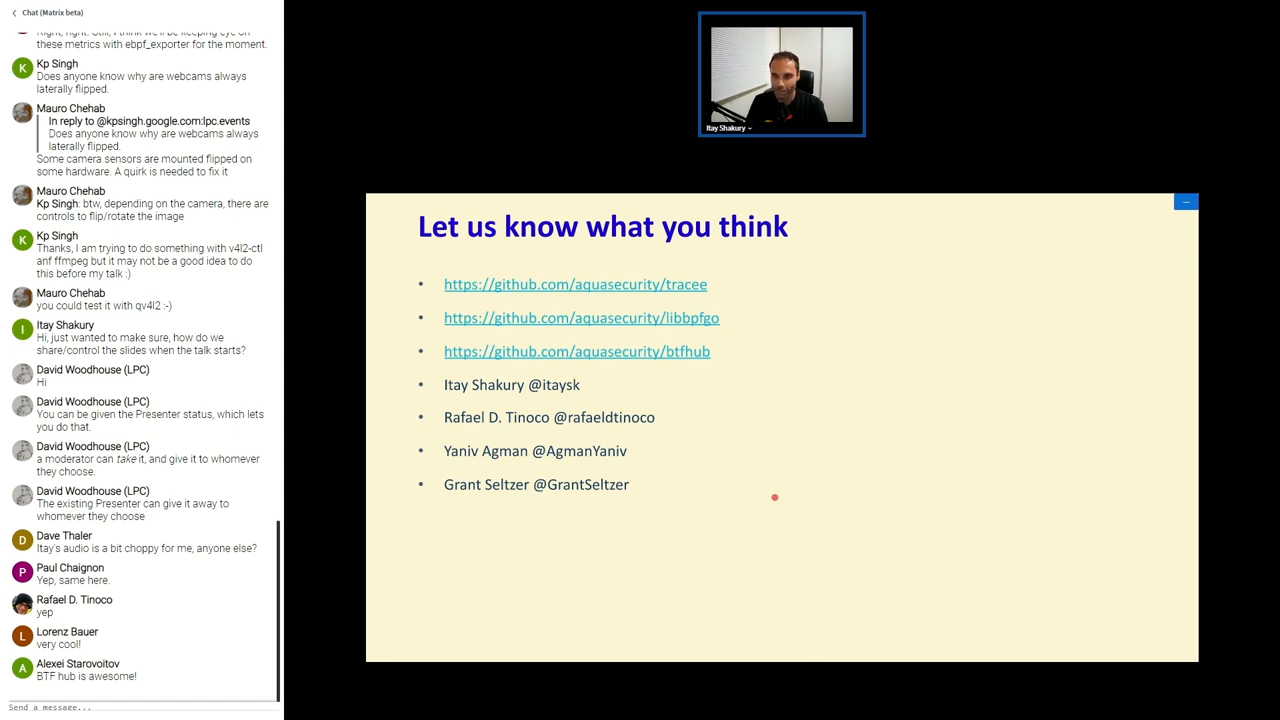
mouse_move(736, 308)
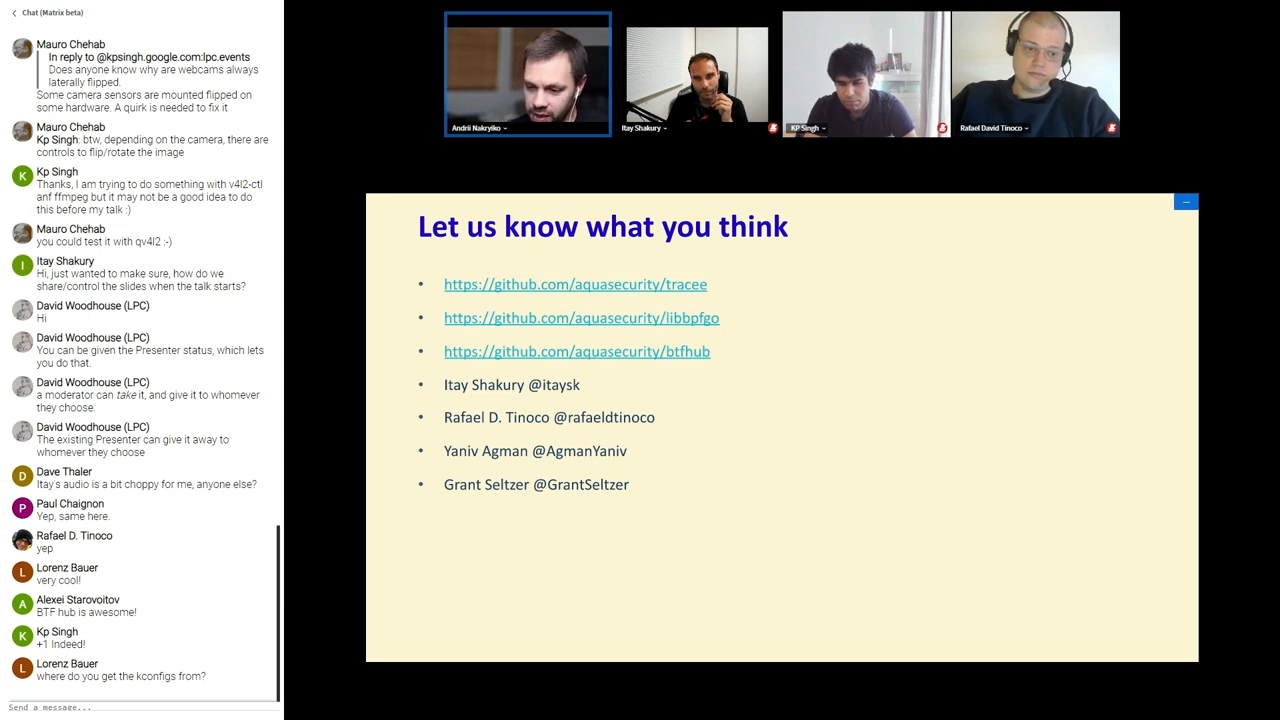
- Scroll the public chat to the latest Q&A reply about flipping webcam images
scroll(down, 3)
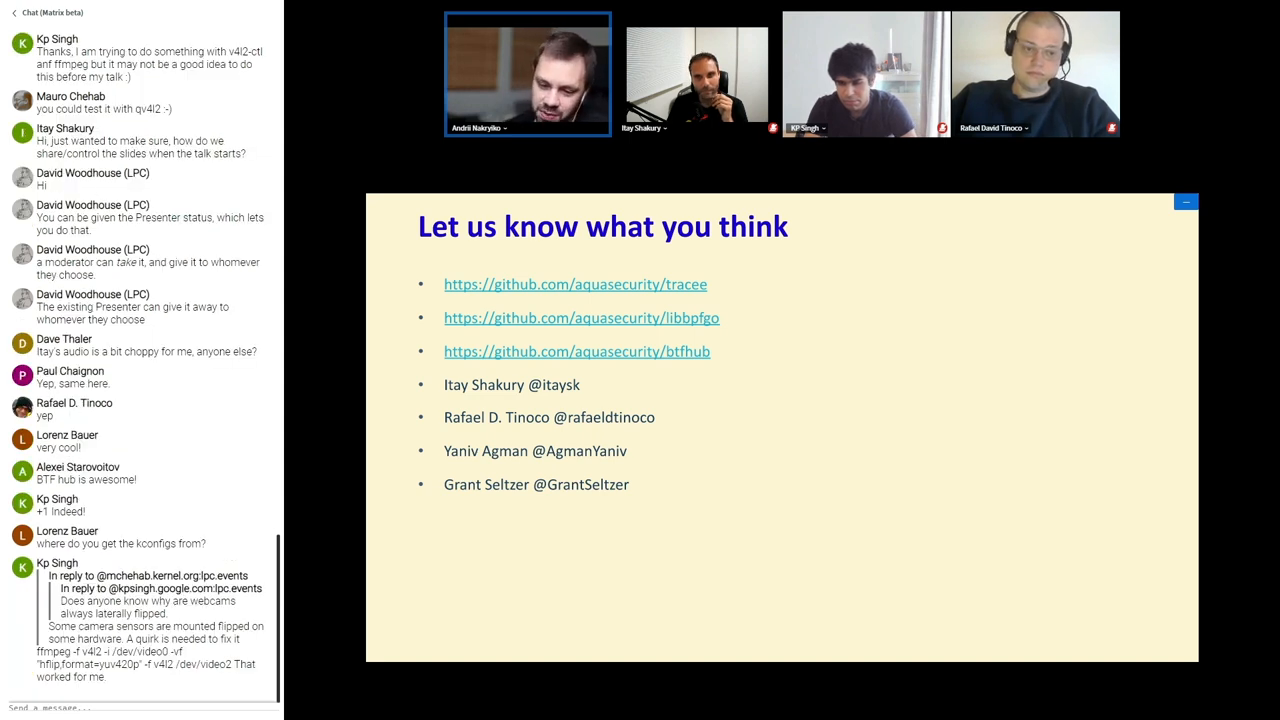